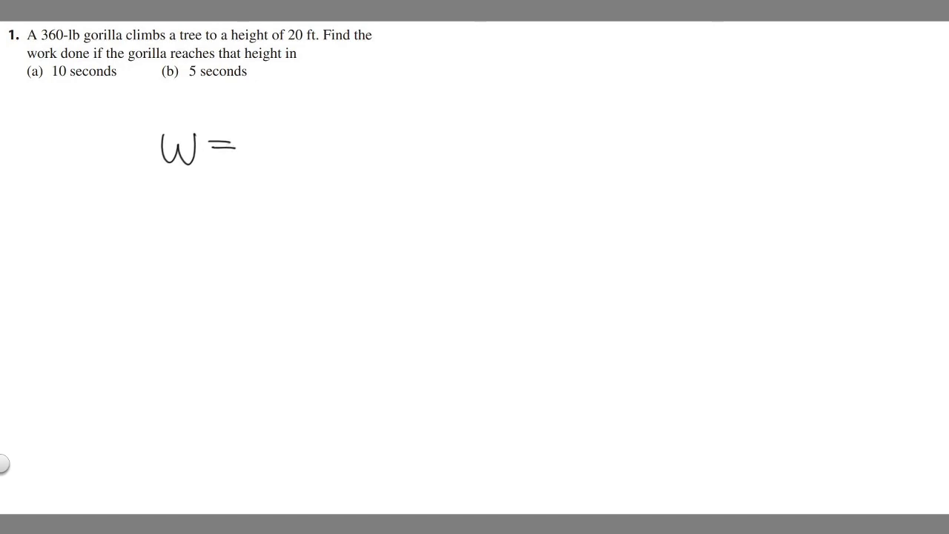
# Write 'F·' to complete W = F·D under the gorilla problem, then circle the D.
pyautogui.write('F·D')
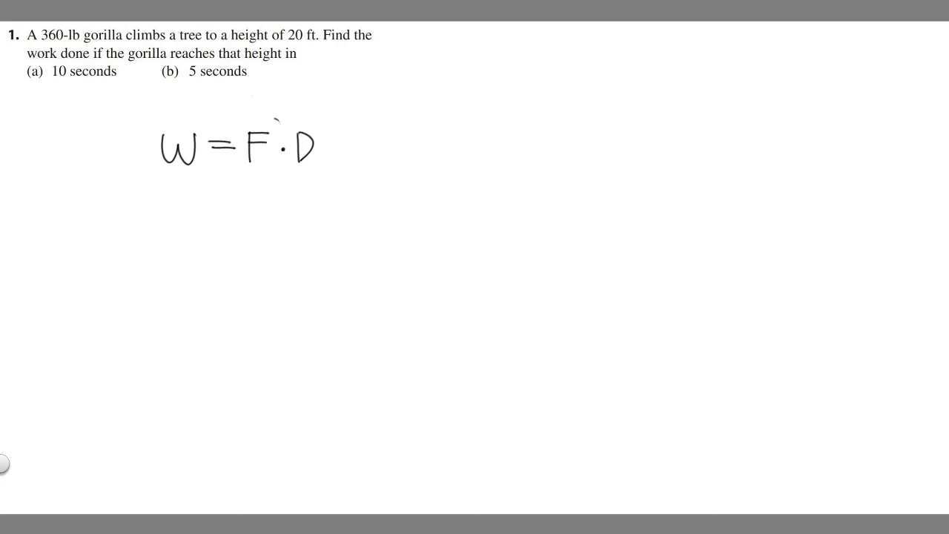
pyautogui.moveTo(311, 115); pyautogui.dragTo(304, 193)
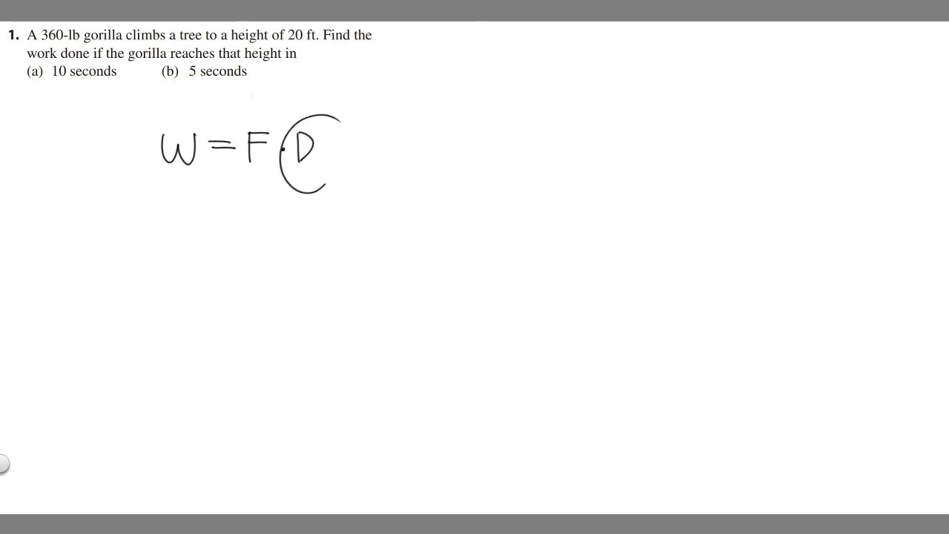